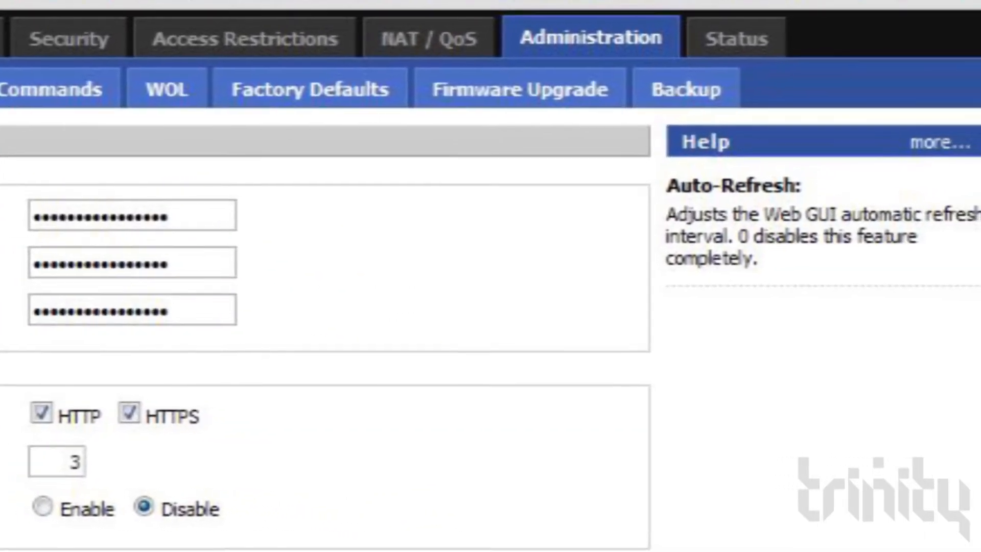
pyautogui.scroll(-3)
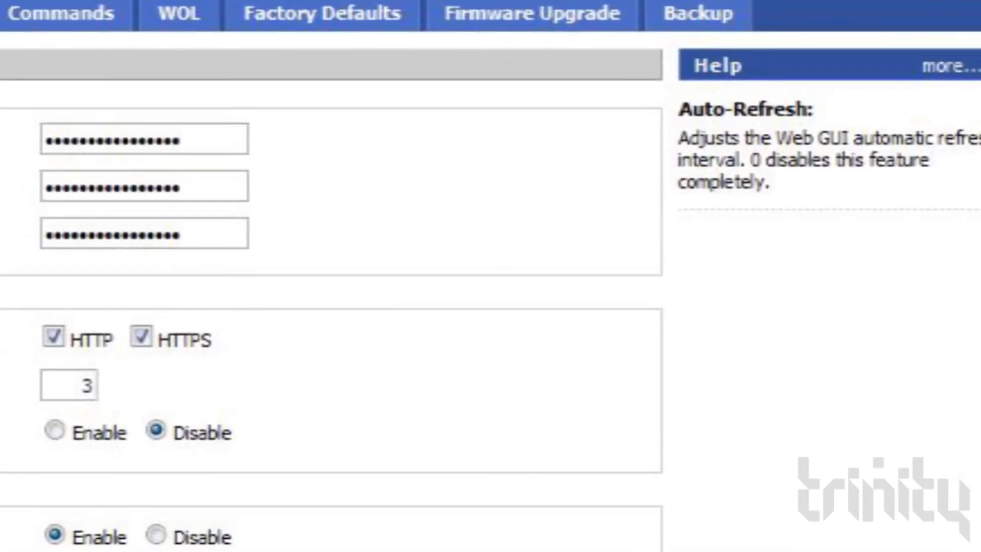
pyautogui.scroll(-3)
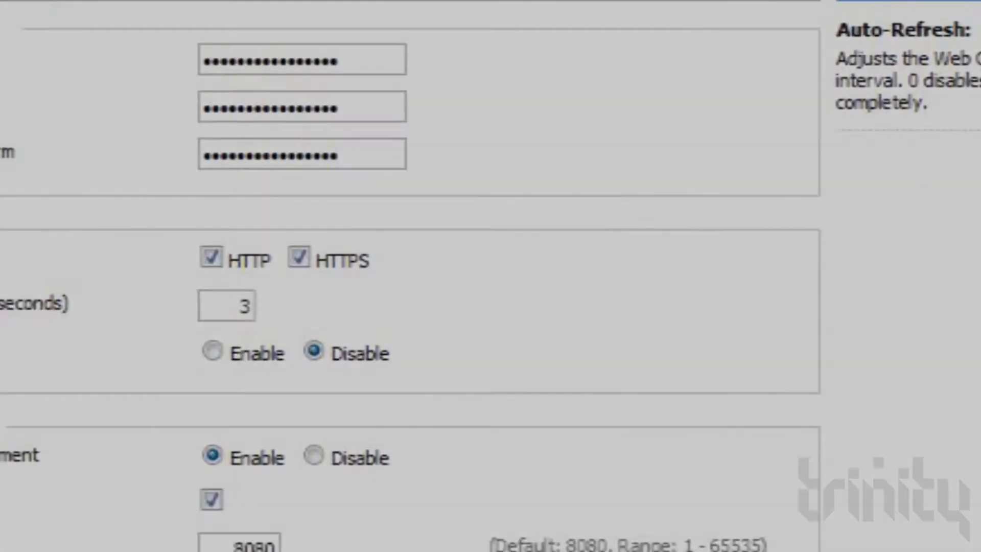